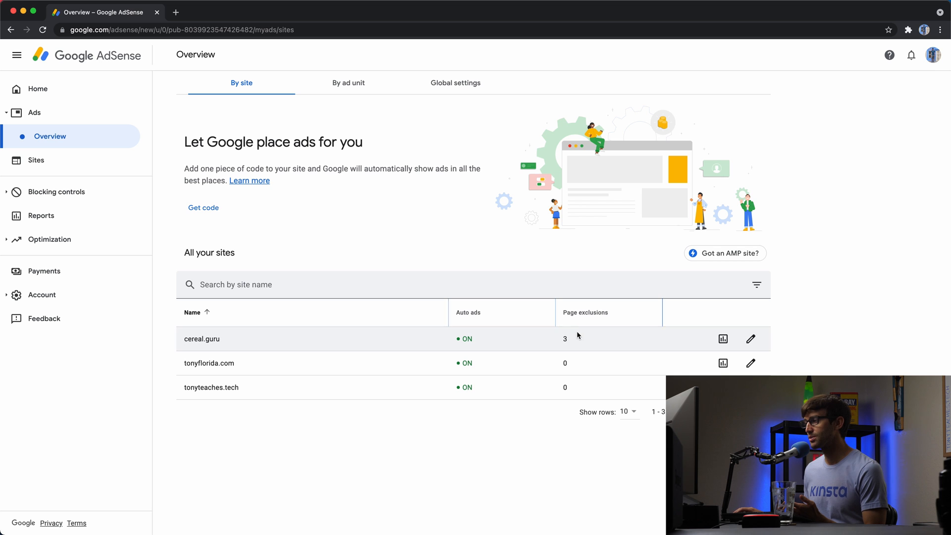
Open cereal.guru's auto ads settings and view its excluded pages: homepage, about, contact
click(722, 338)
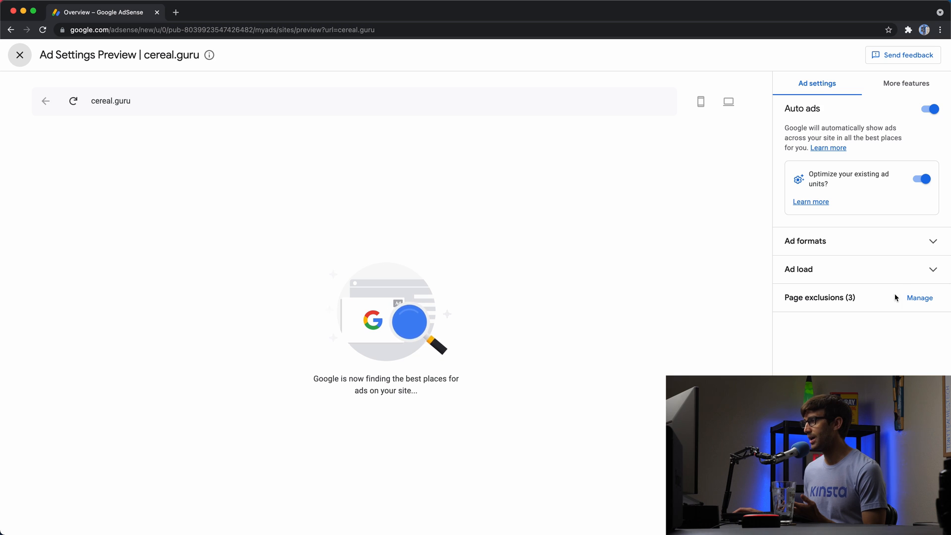
click(918, 297)
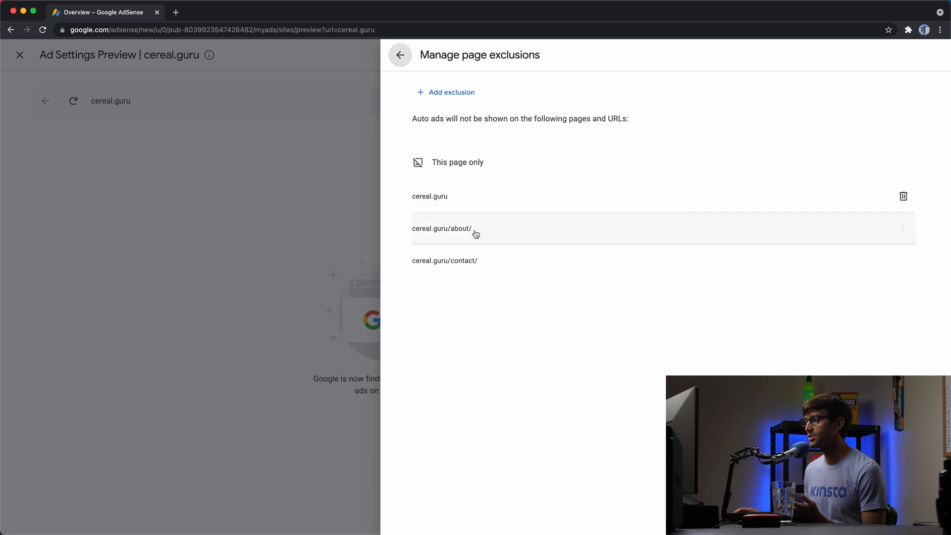
mouse_move(908, 43)
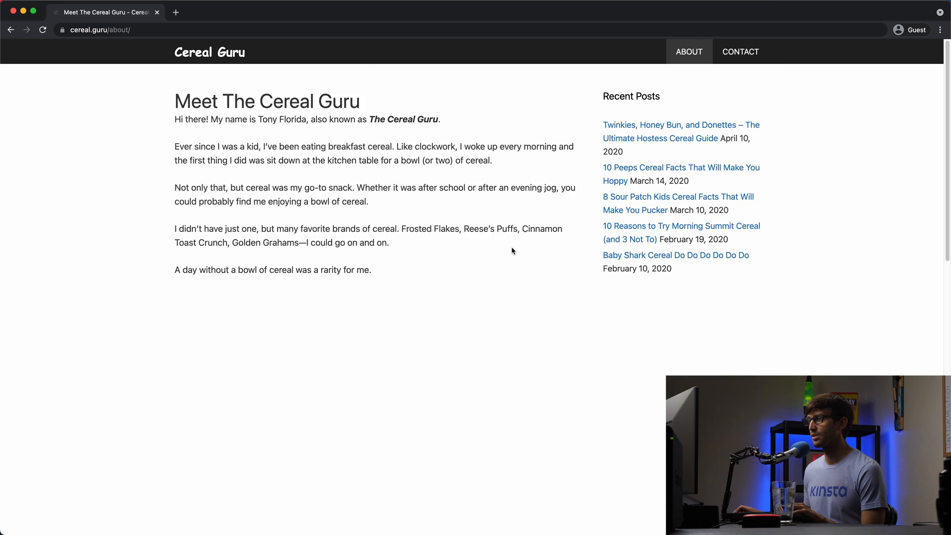
Scroll through the cereal.guru About page in a guest window
scroll(down, 3)
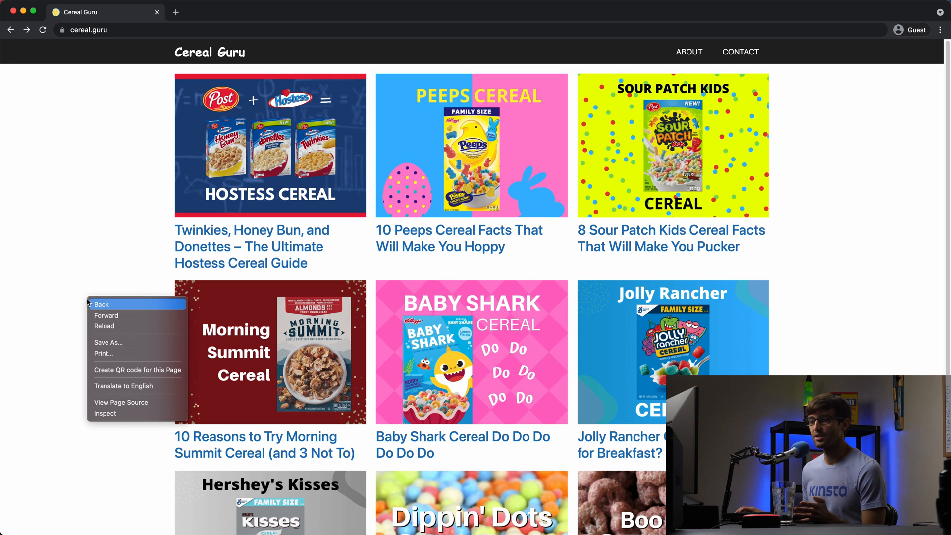
View the homepage source and search it for 'ad' to look for AdSense code
click(121, 402)
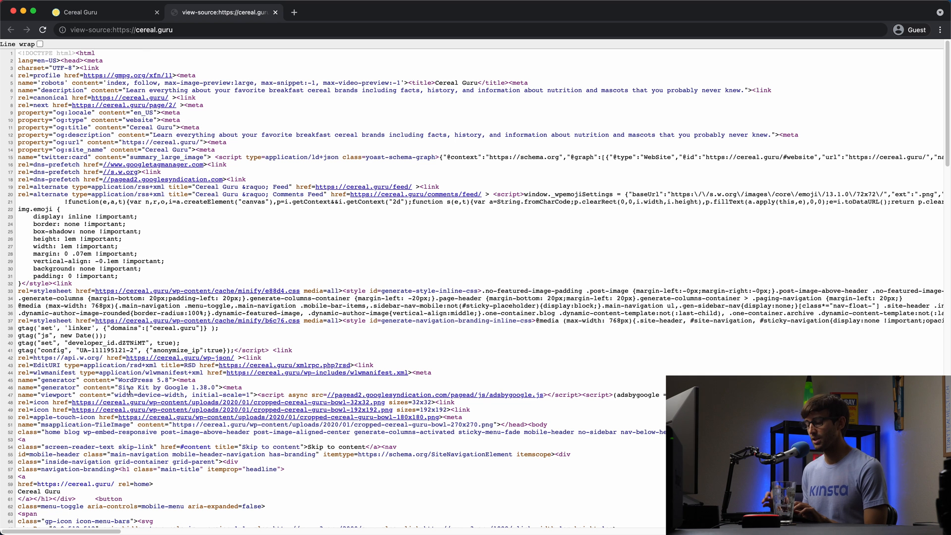
text(ad)
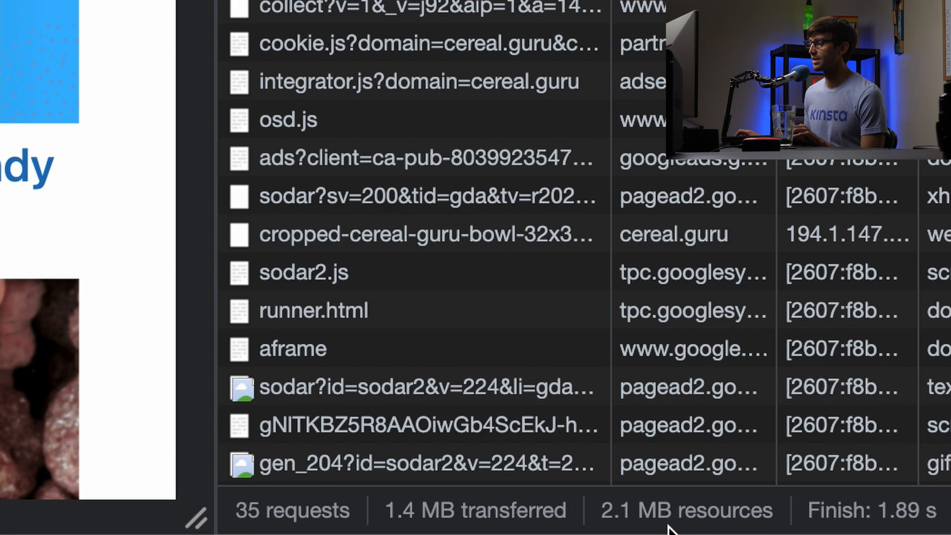
mouse_move(527, 235)
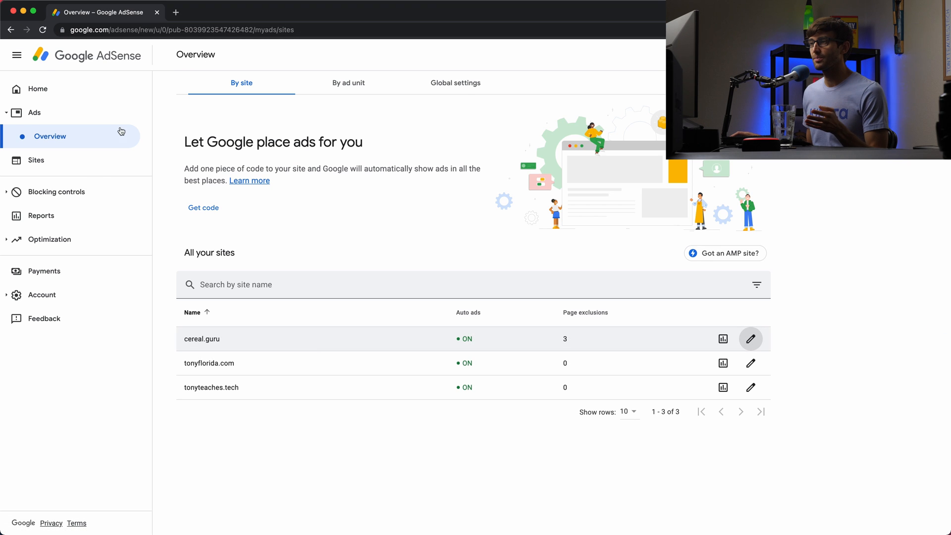
Copy the cereal.guru auto ads code snippet and close the code dialog
click(203, 208)
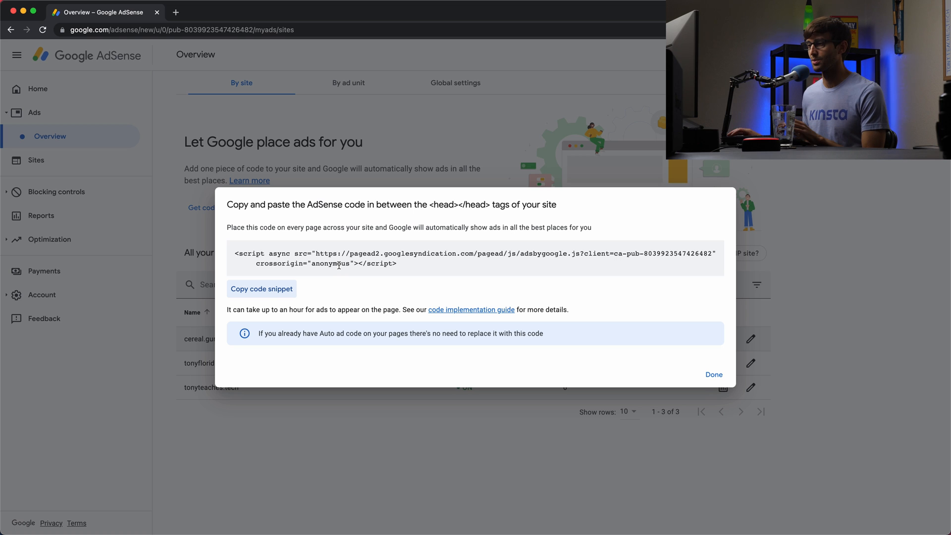
click(261, 288)
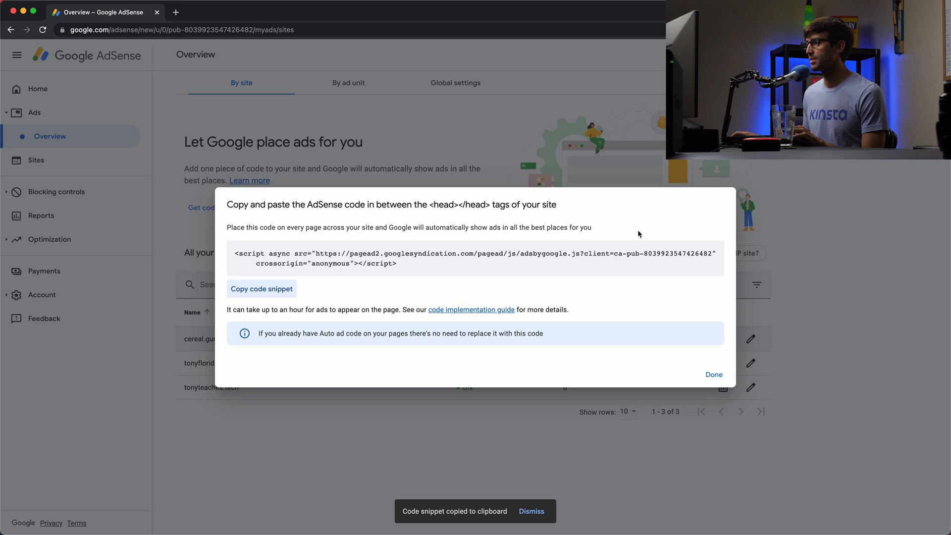
click(713, 374)
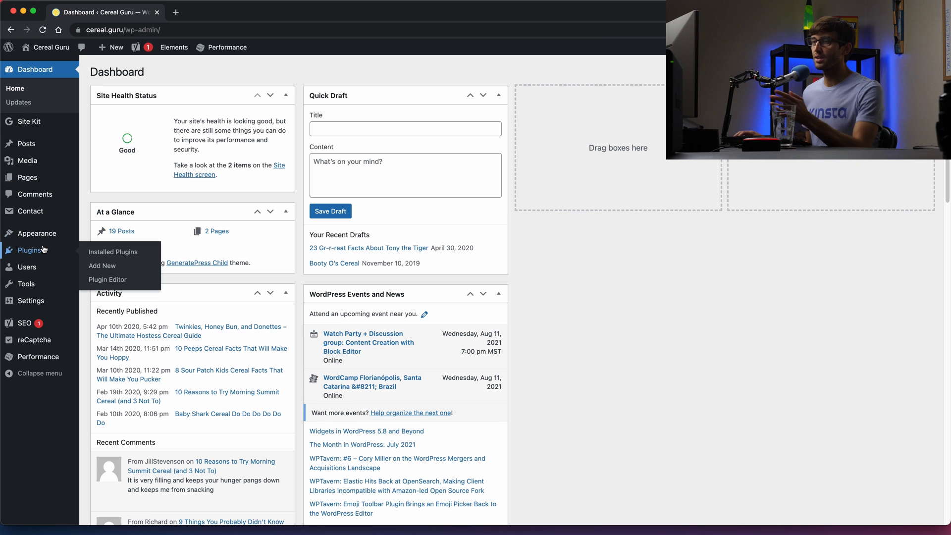
Browse Installed Plugins, then open Site Kit's AdSense report showing $19.94 over 28 days
click(114, 251)
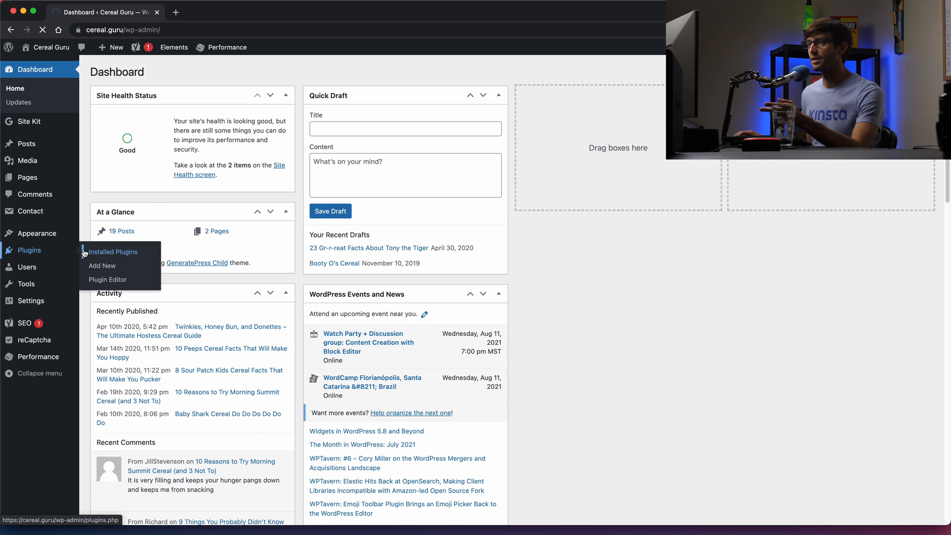
click(112, 251)
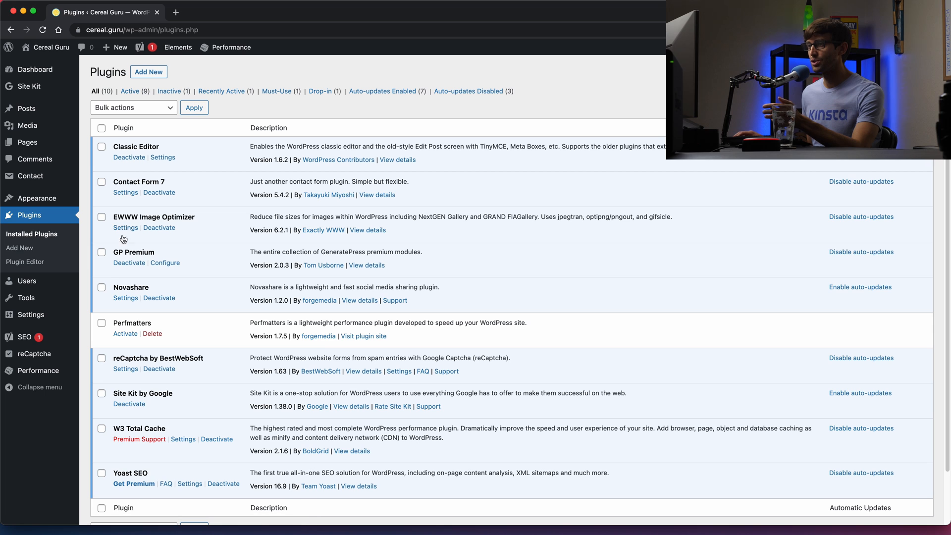
mouse_move(43, 114)
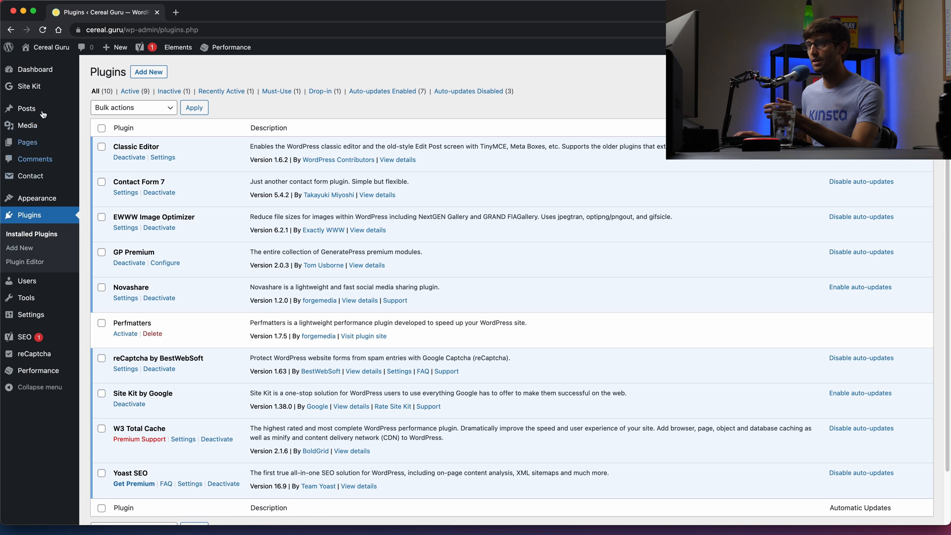
click(27, 86)
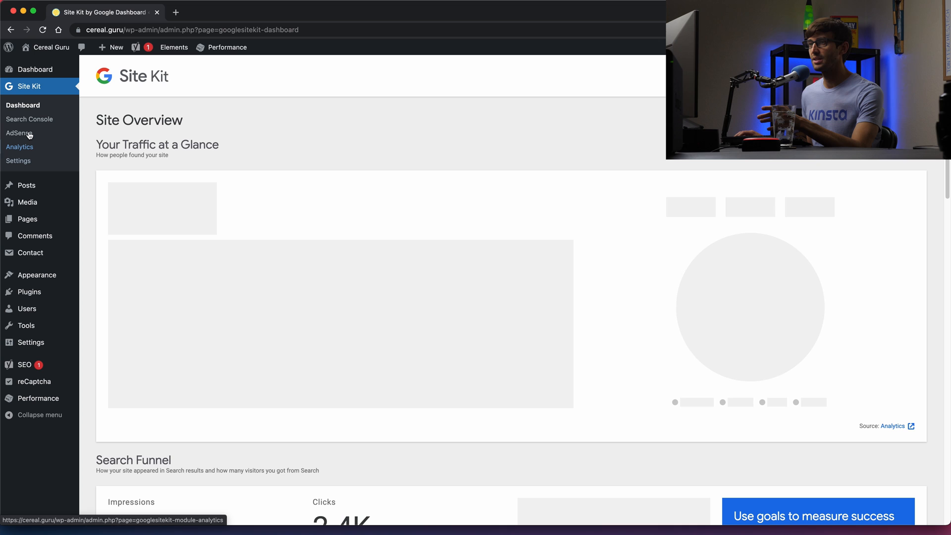
click(19, 134)
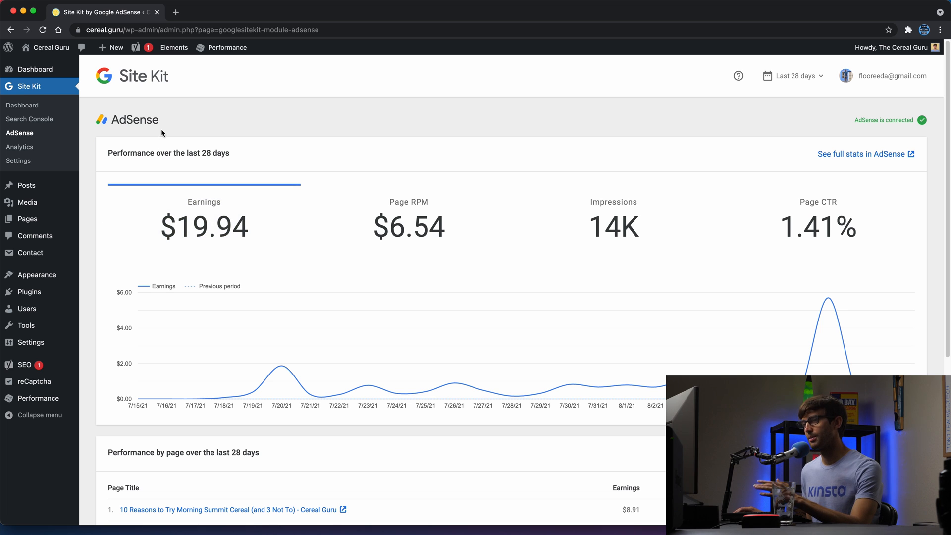
mouse_move(132, 148)
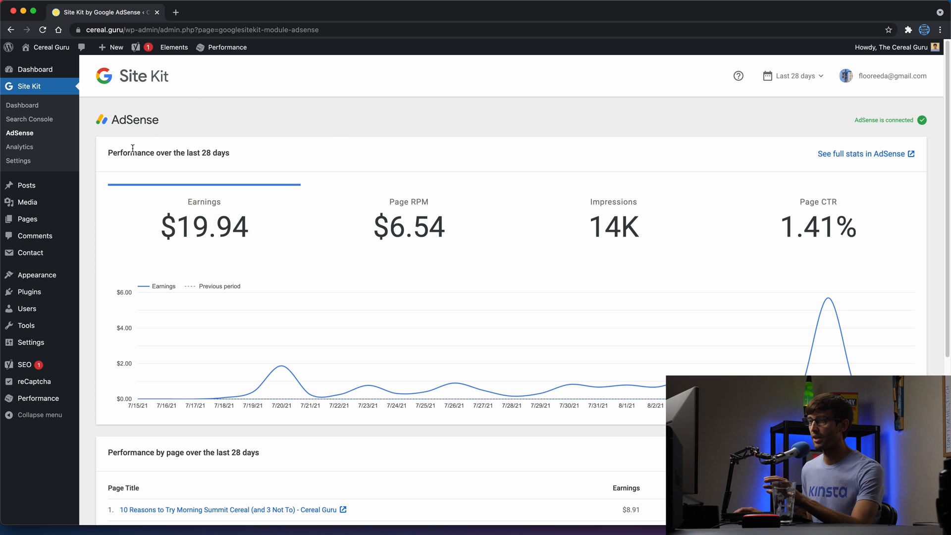
Deactivate the Site Kit by Google plugin and empty the page cache
click(28, 292)
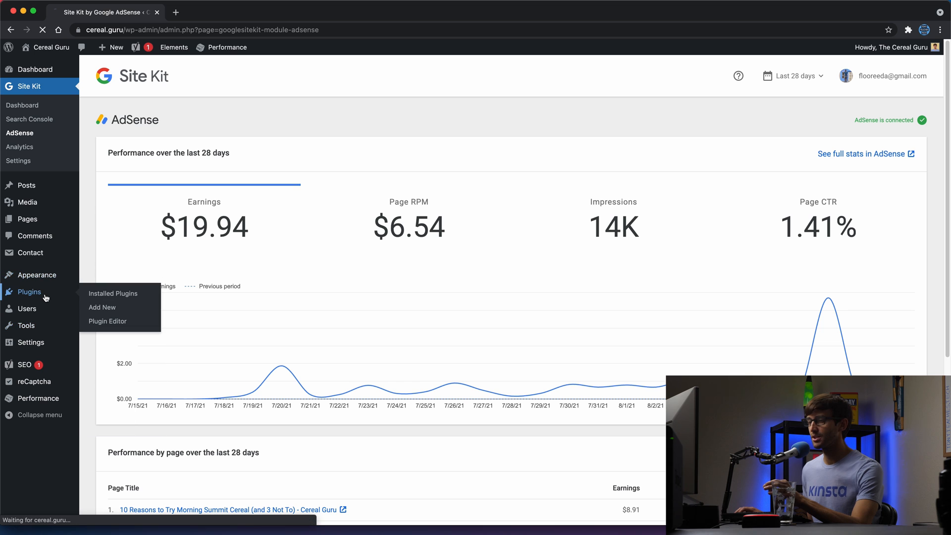
click(113, 293)
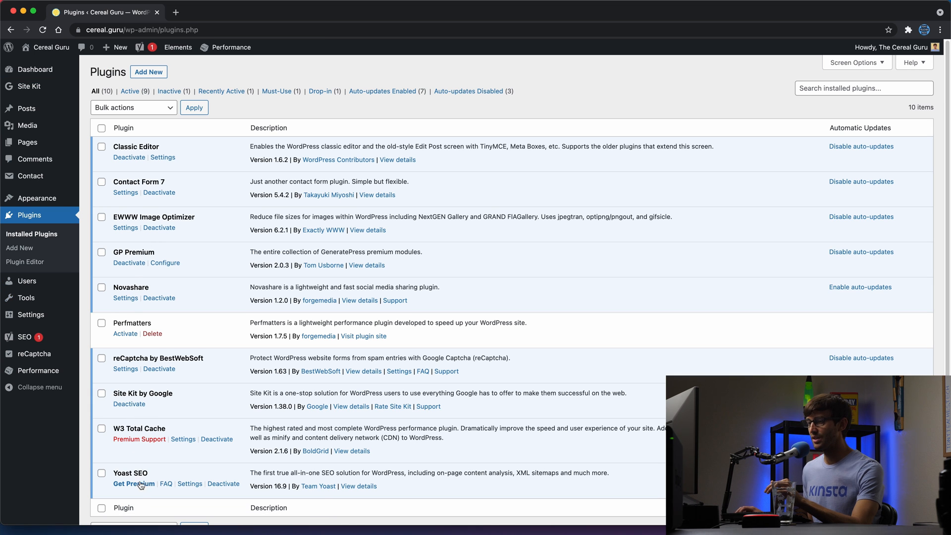
click(129, 403)
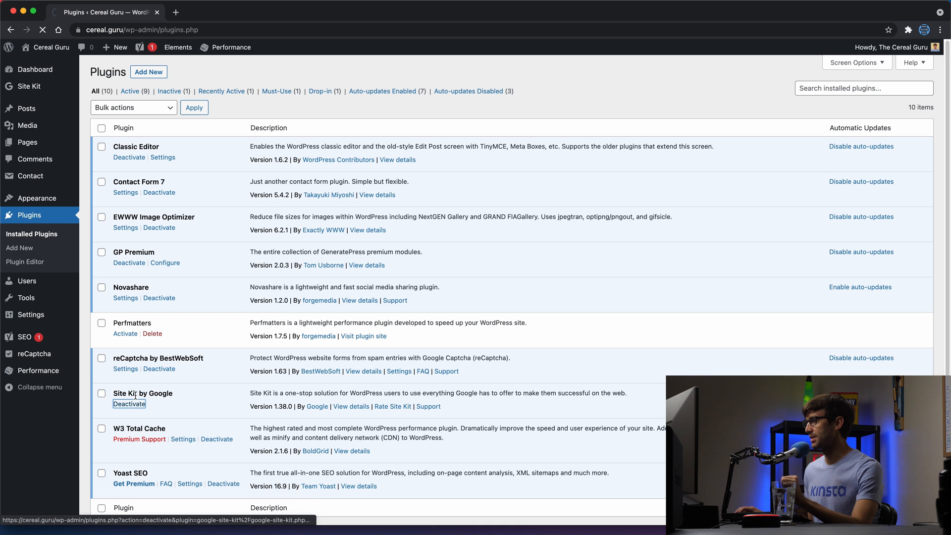
click(129, 404)
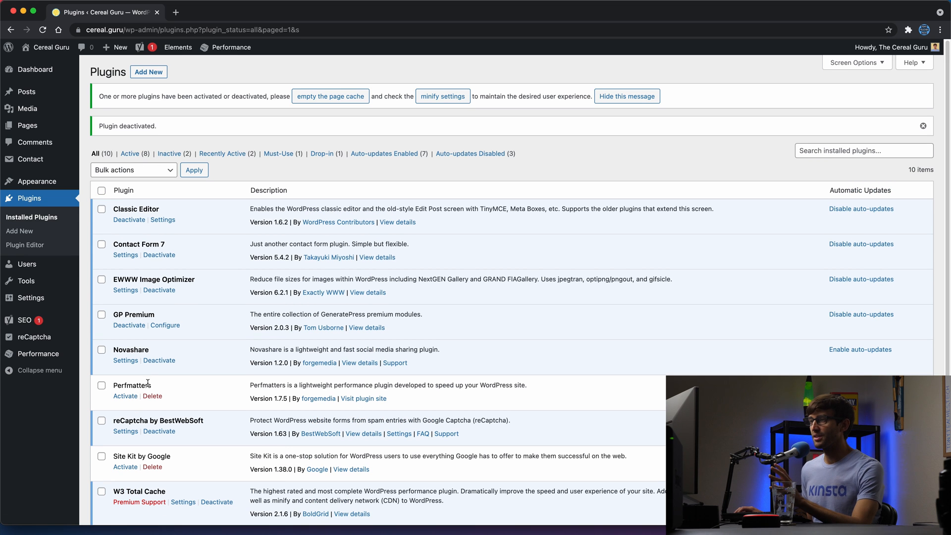
click(330, 95)
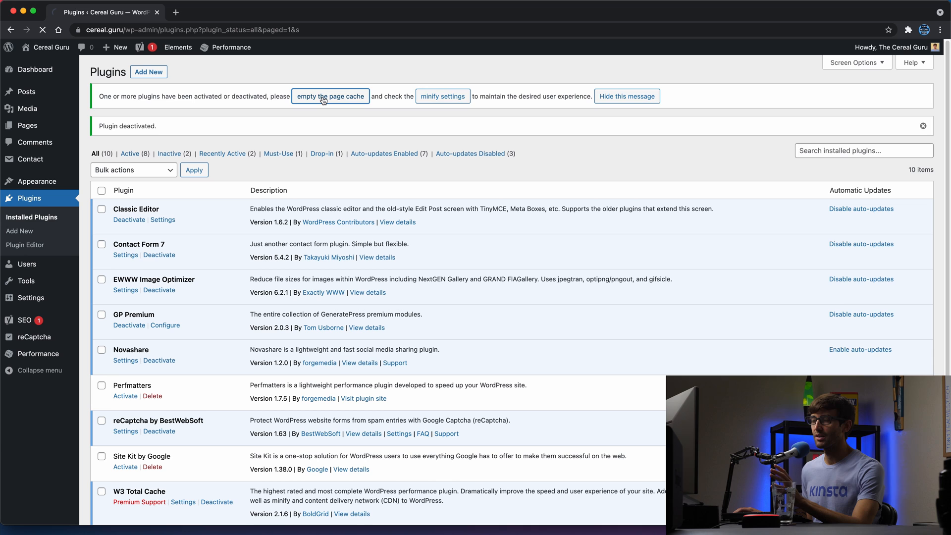
click(330, 95)
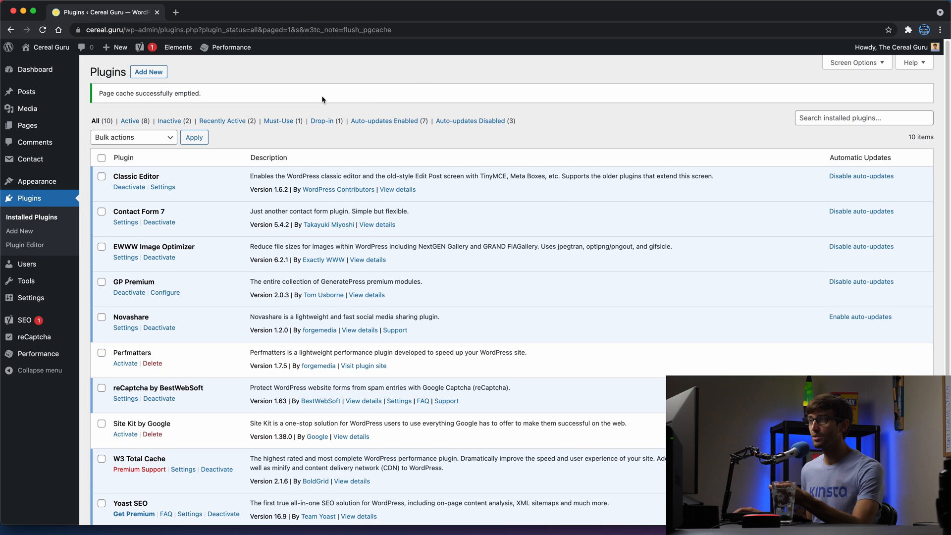
mouse_move(302, 73)
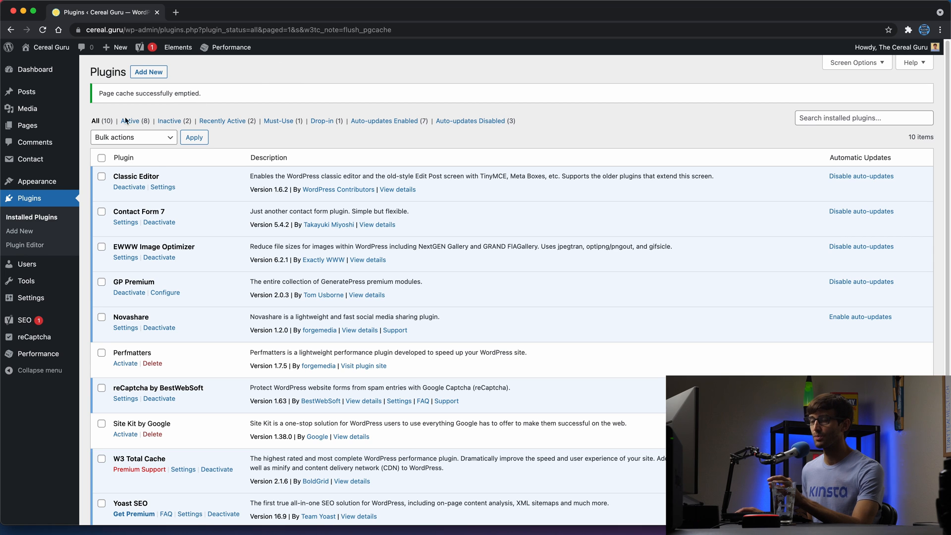
mouse_move(38, 181)
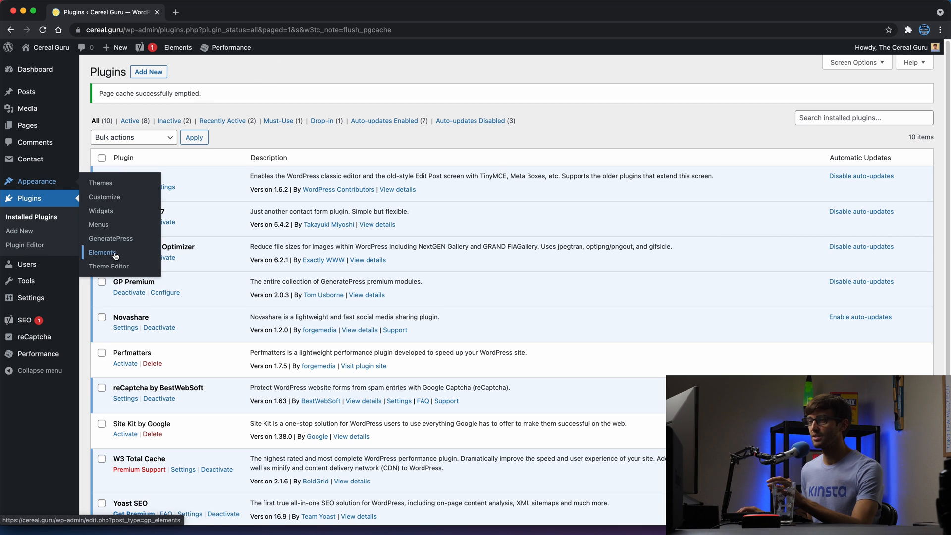
Create a GeneratePress Hook element titled 'AdSense ads' with the AdSense script
click(102, 252)
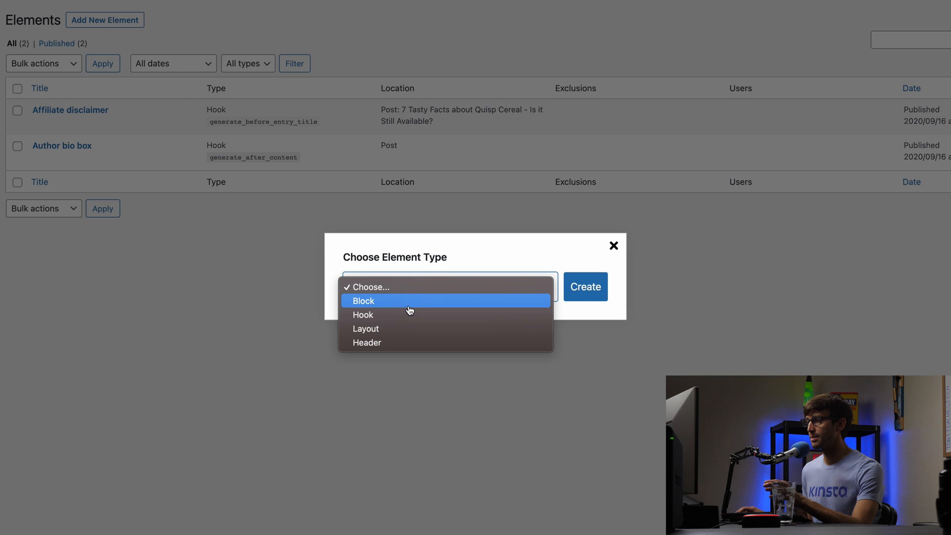
click(362, 314)
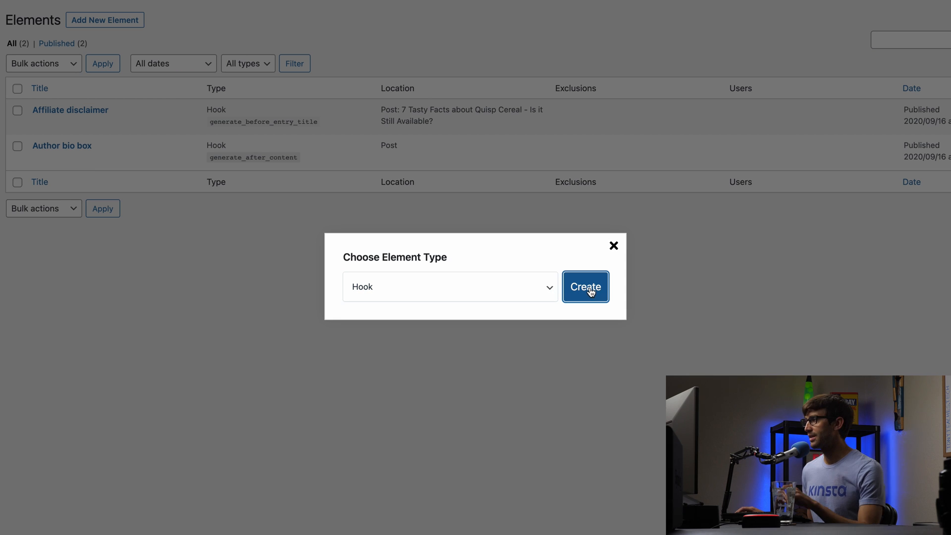
click(584, 286)
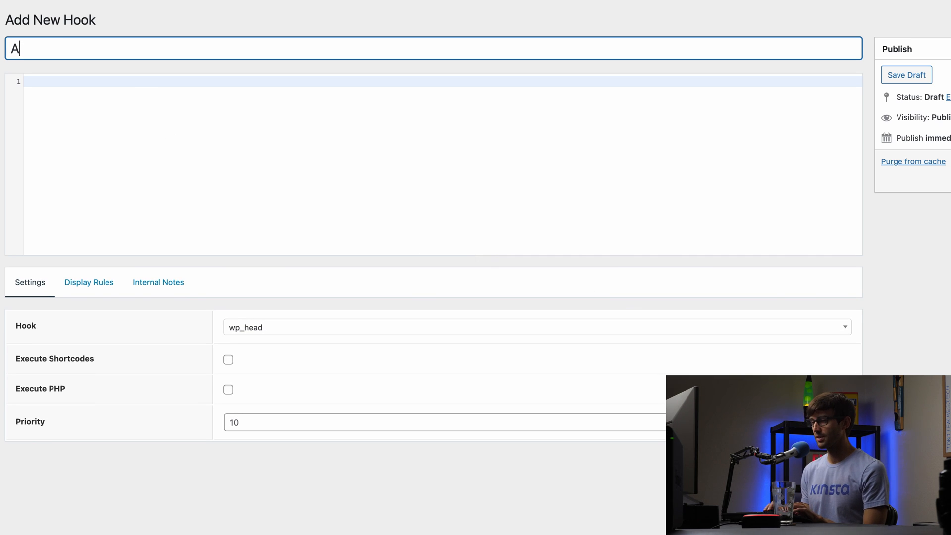
text(dSense ads)
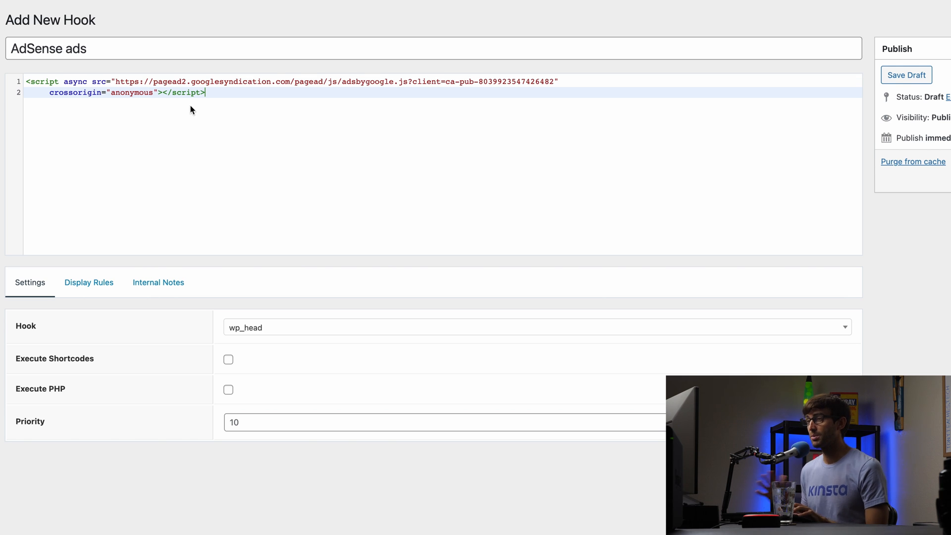
key(ctrl+a)
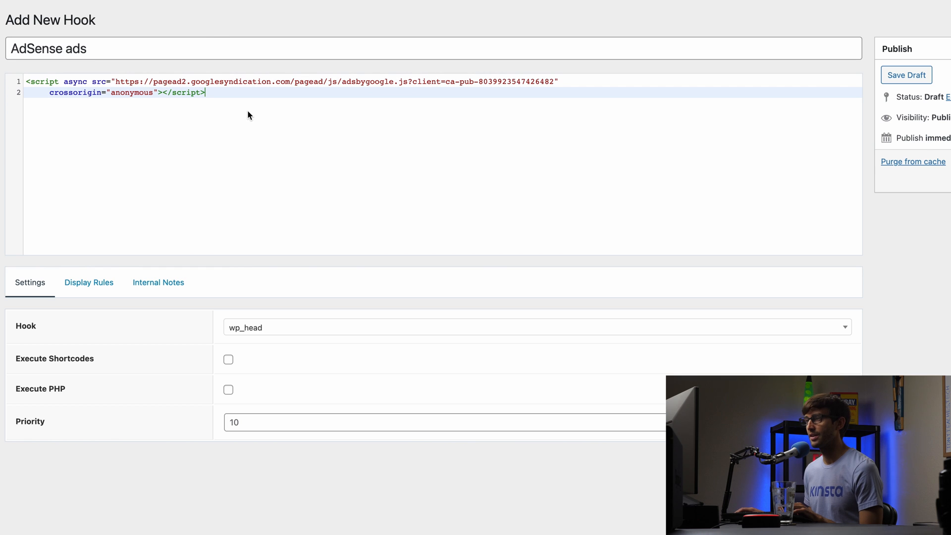
mouse_move(242, 117)
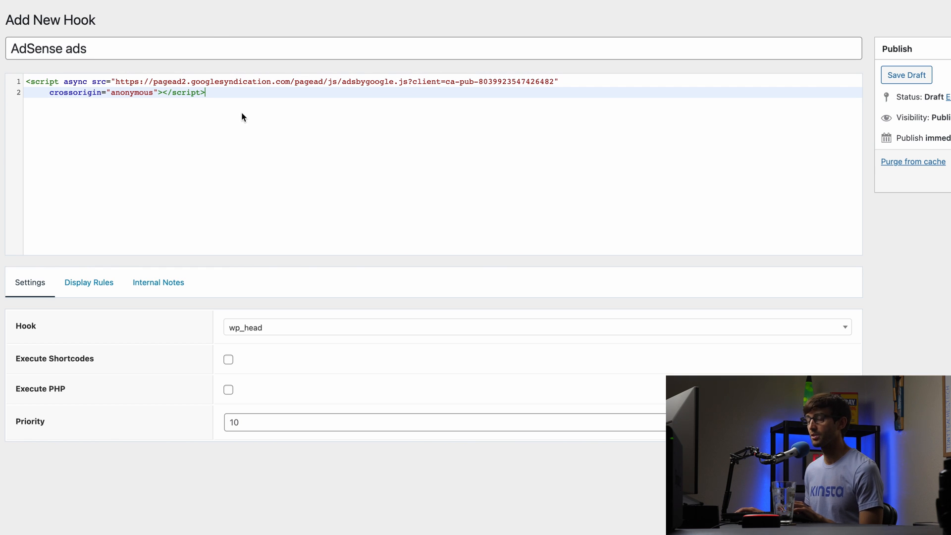
mouse_move(330, 327)
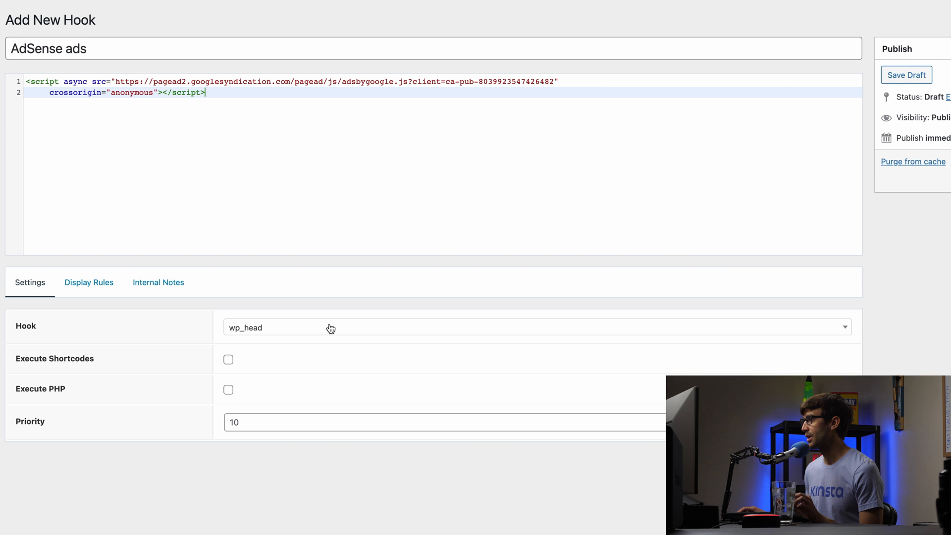
mouse_move(329, 329)
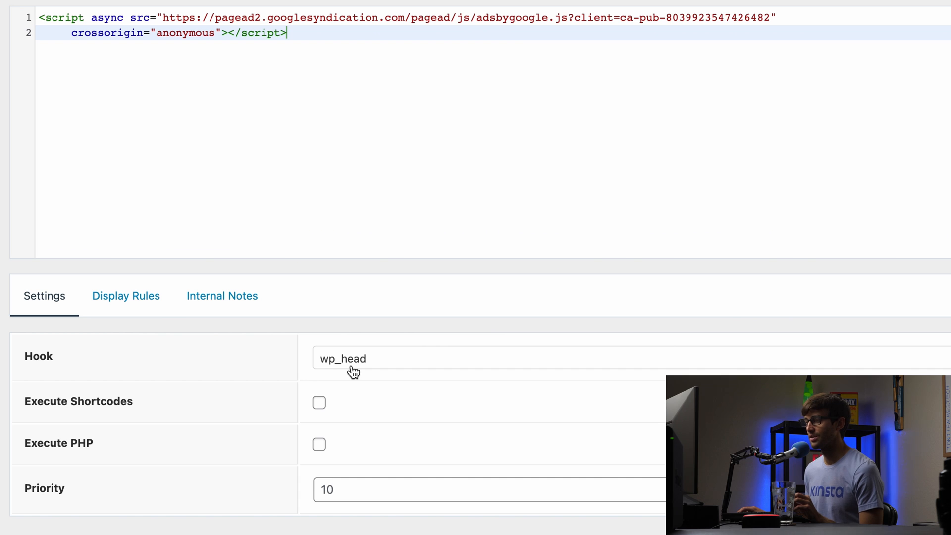
mouse_move(353, 368)
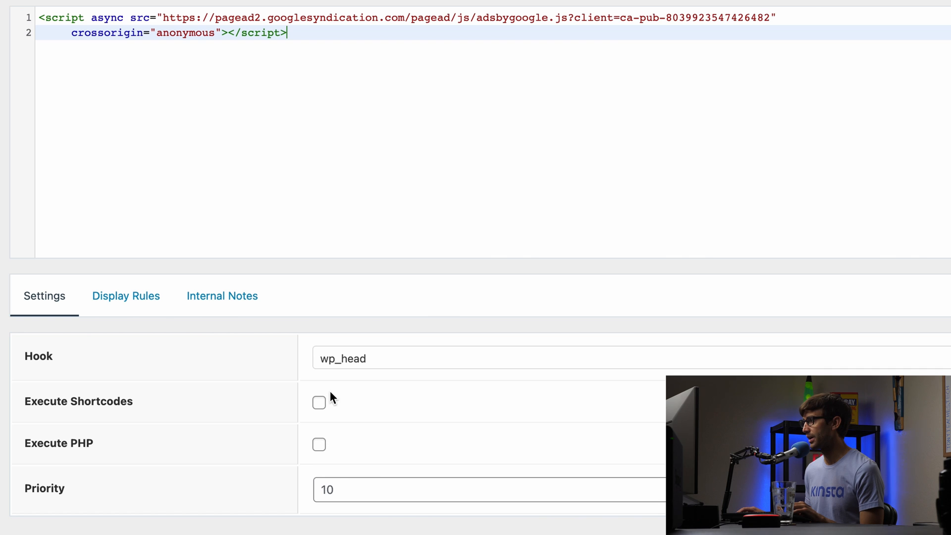
mouse_move(327, 454)
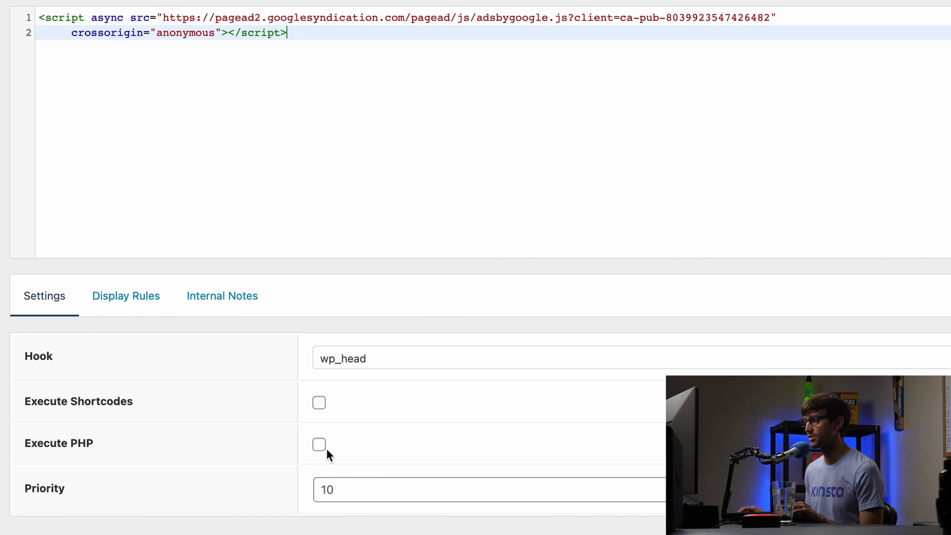
mouse_move(125, 296)
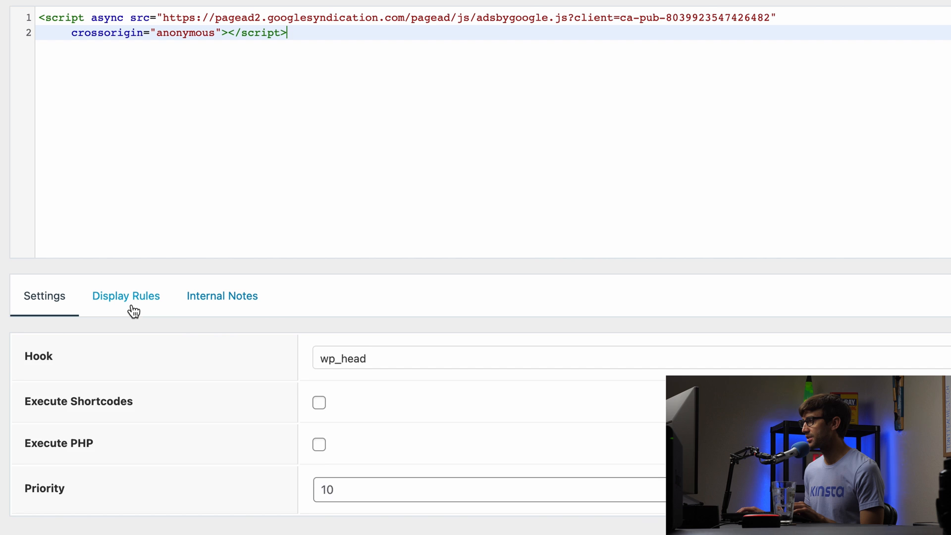
Set the hook's display rule location to Post / All Posts
click(125, 296)
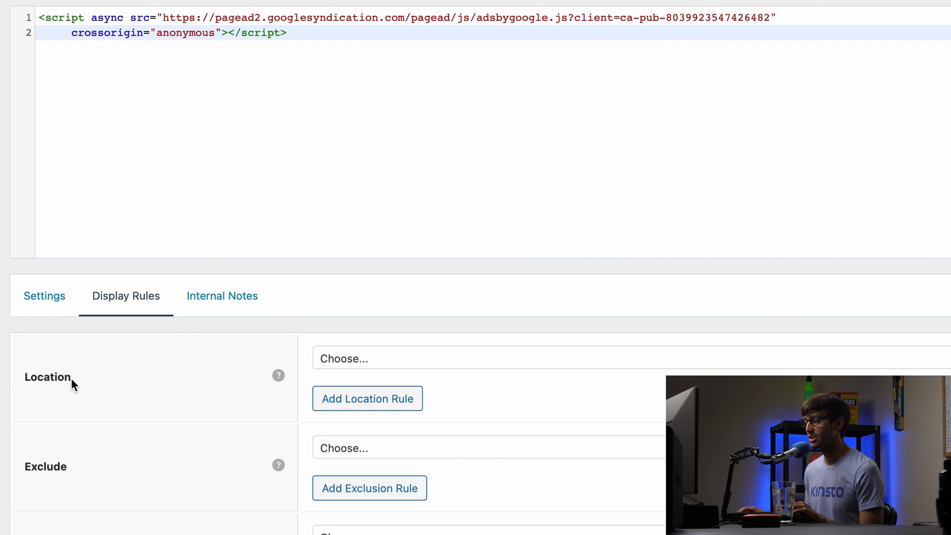
mouse_move(343, 359)
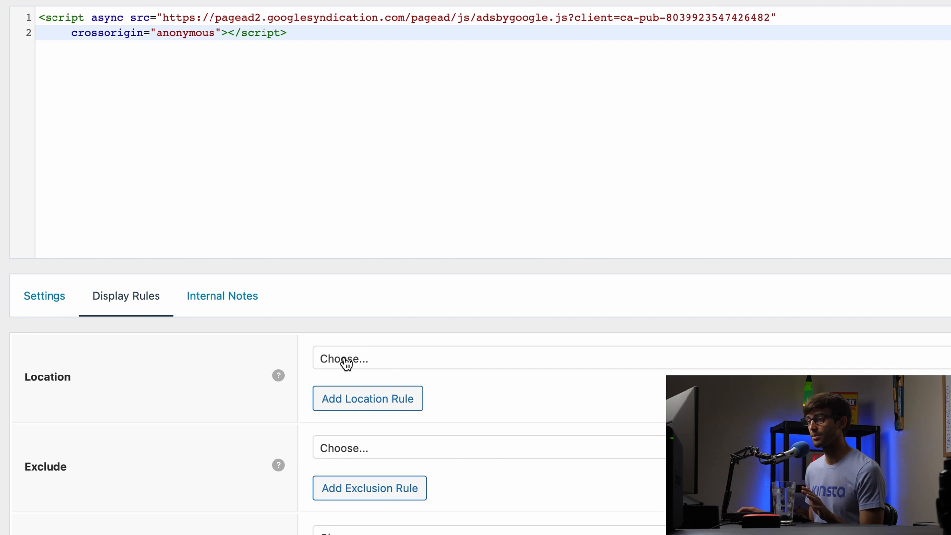
mouse_move(343, 358)
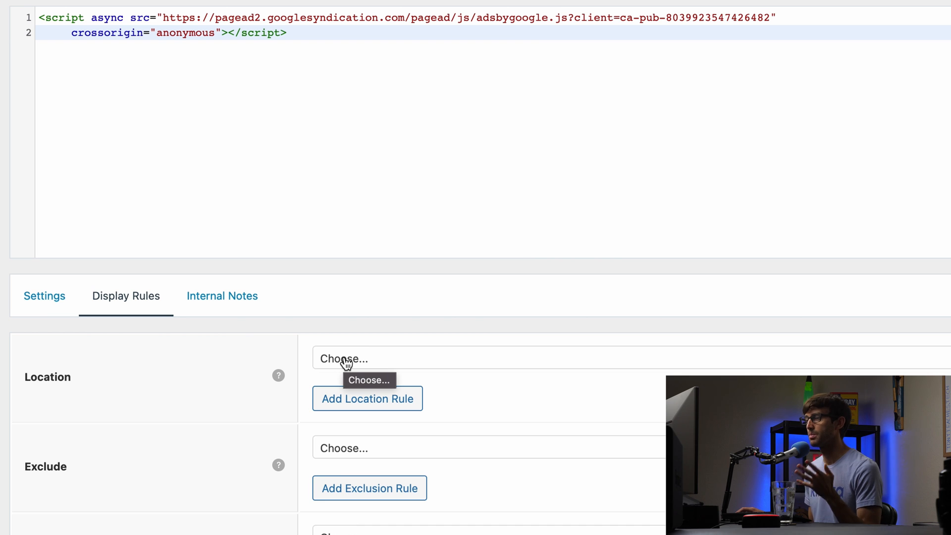
text(p)
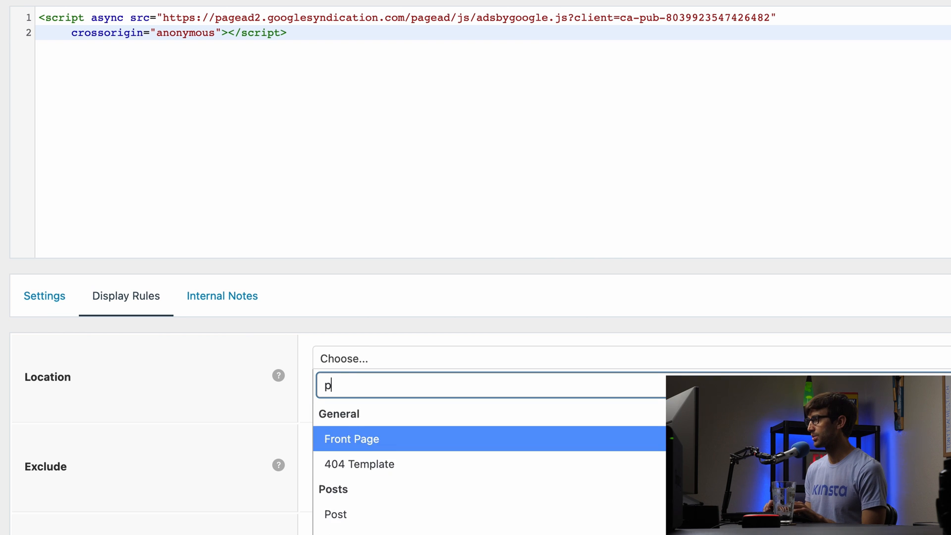
text(ost)
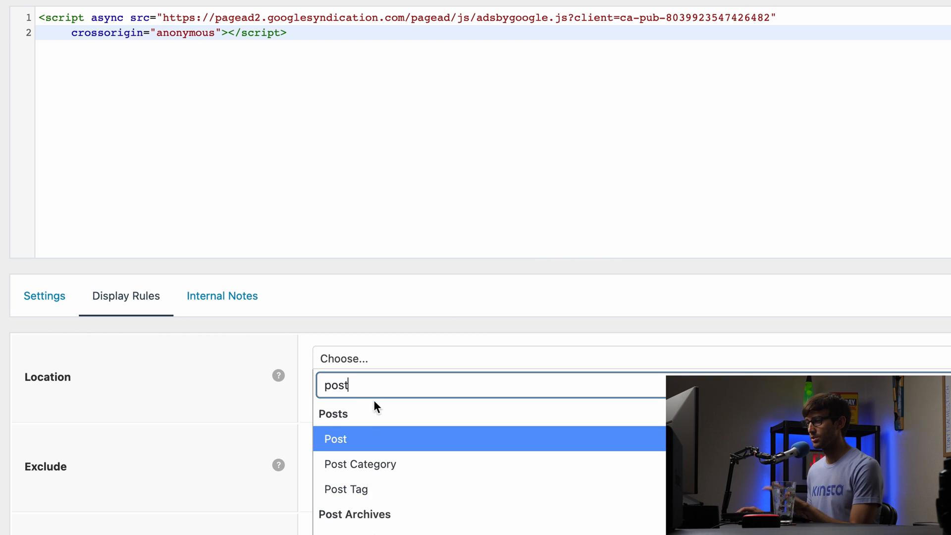
click(335, 438)
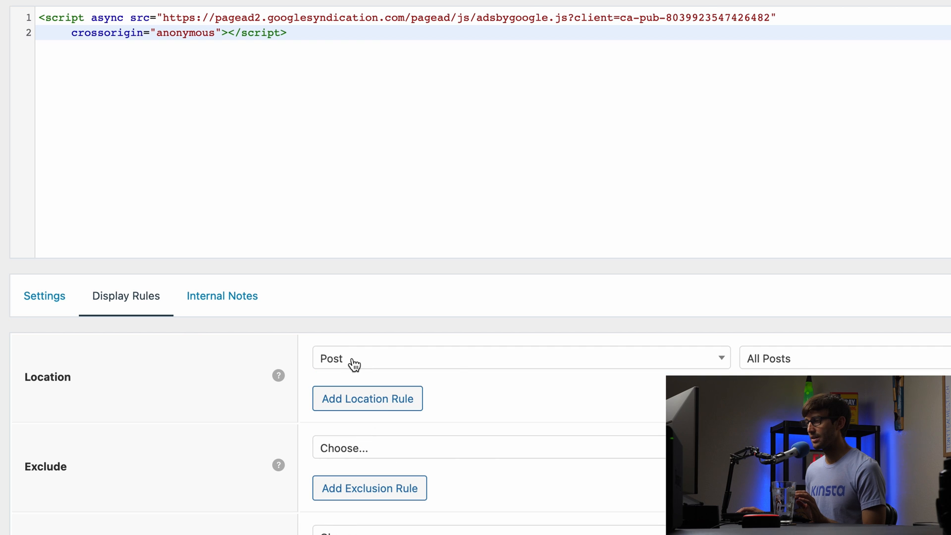
mouse_move(390, 61)
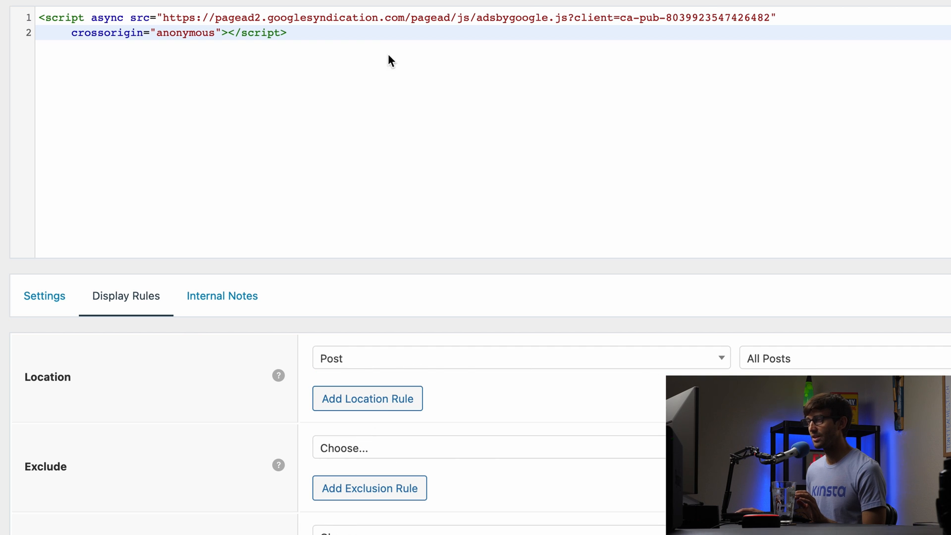
key(ctrl+a)
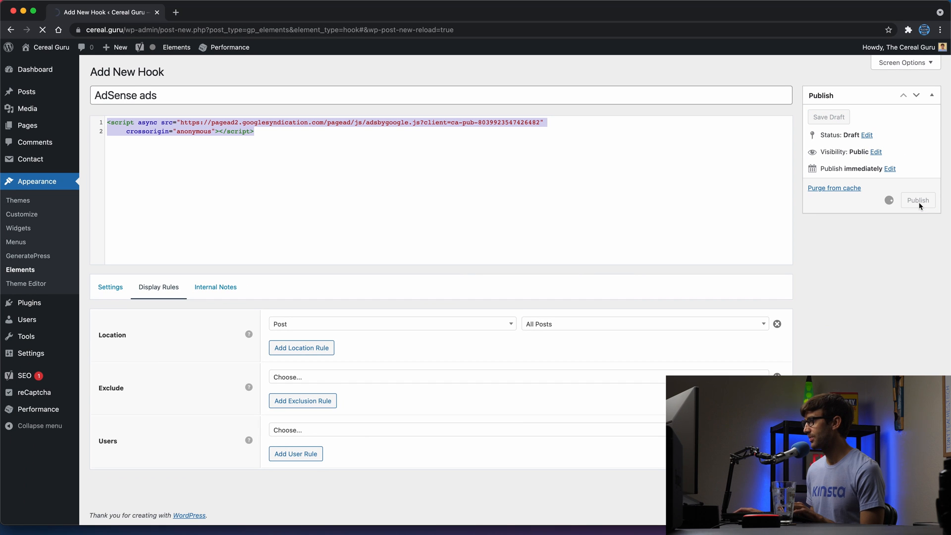
Publish the 'AdSense ads' hook and purge all caches from the admin bar Performance menu
click(917, 200)
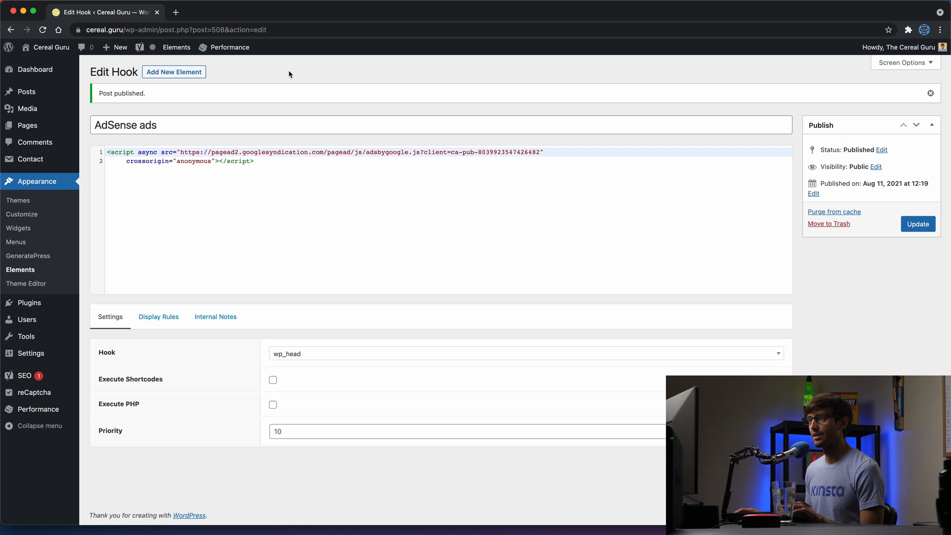
click(35, 70)
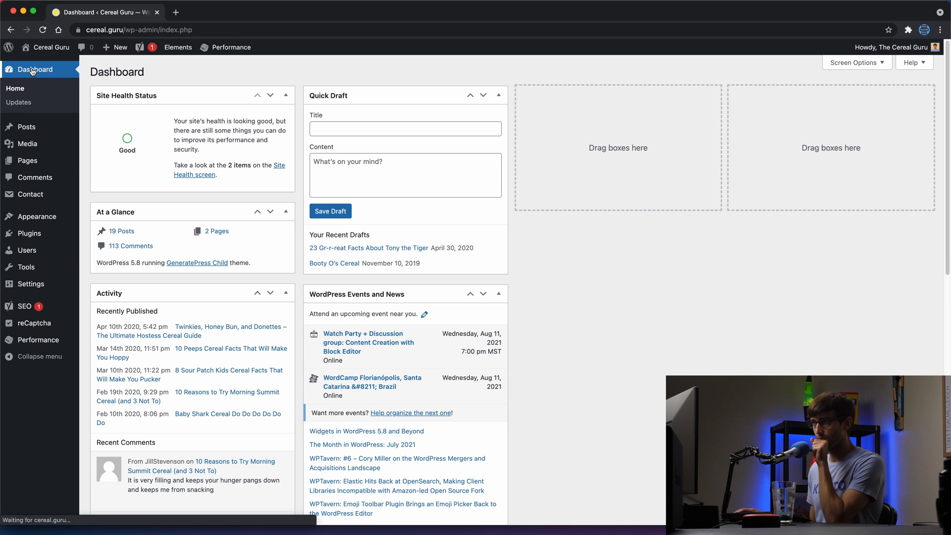
click(229, 48)
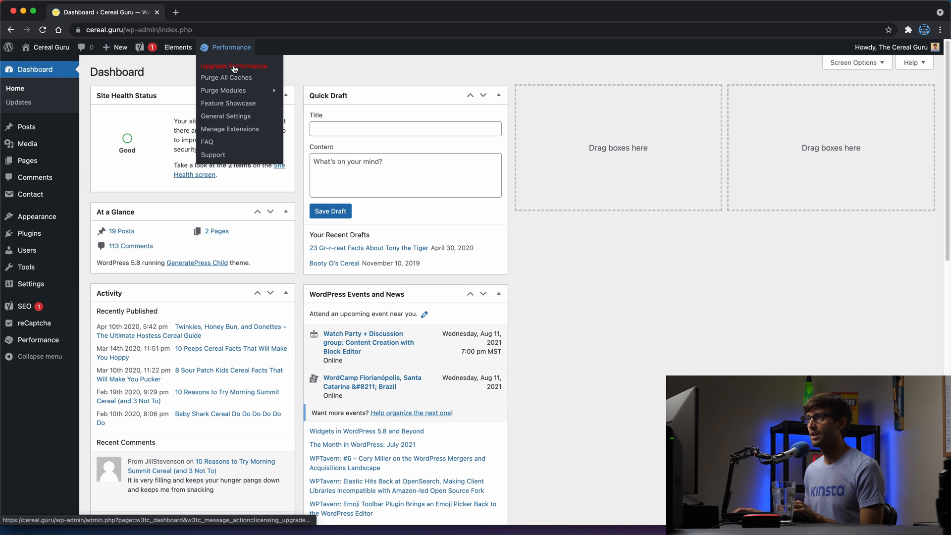
click(226, 78)
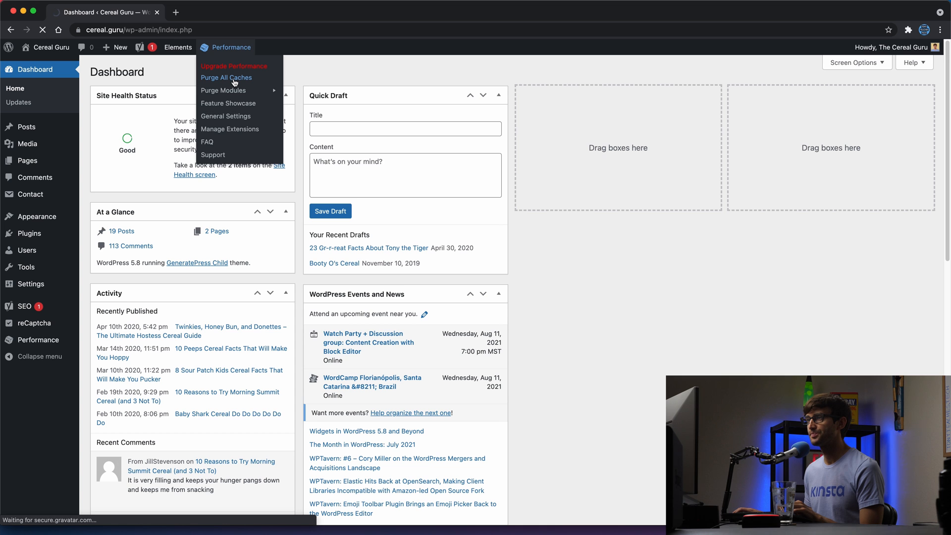
click(226, 77)
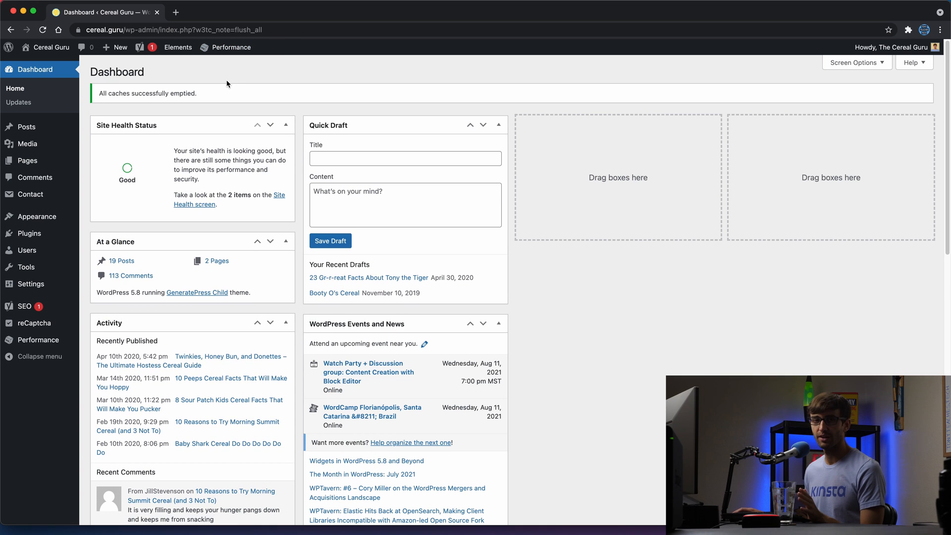
click(230, 48)
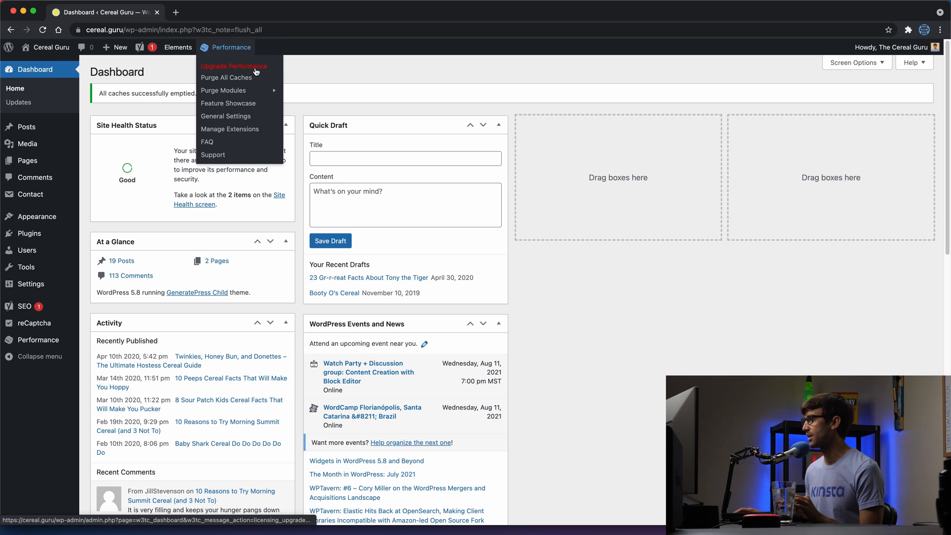
click(376, 81)
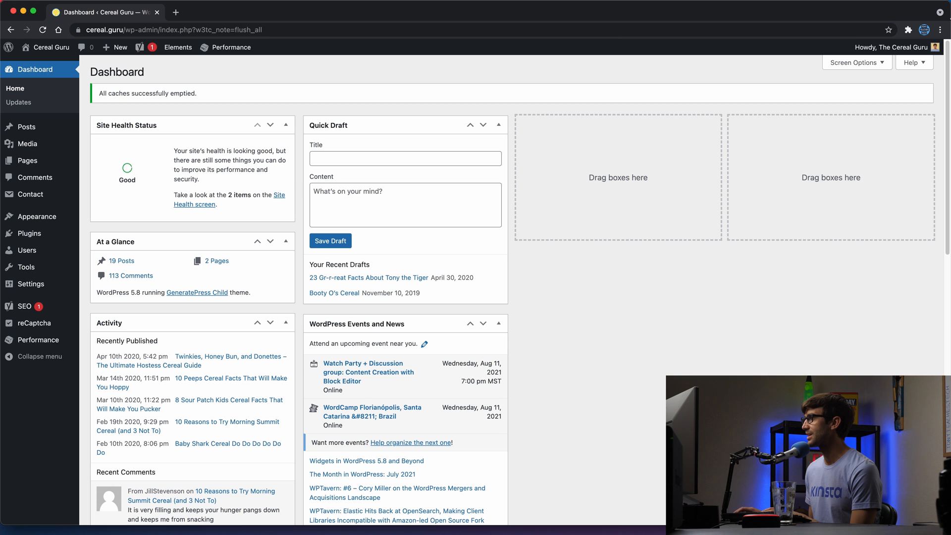
Load cereal.guru in a guest window and reload with cache disabled, recording 17 network requests
click(940, 29)
text(cv)
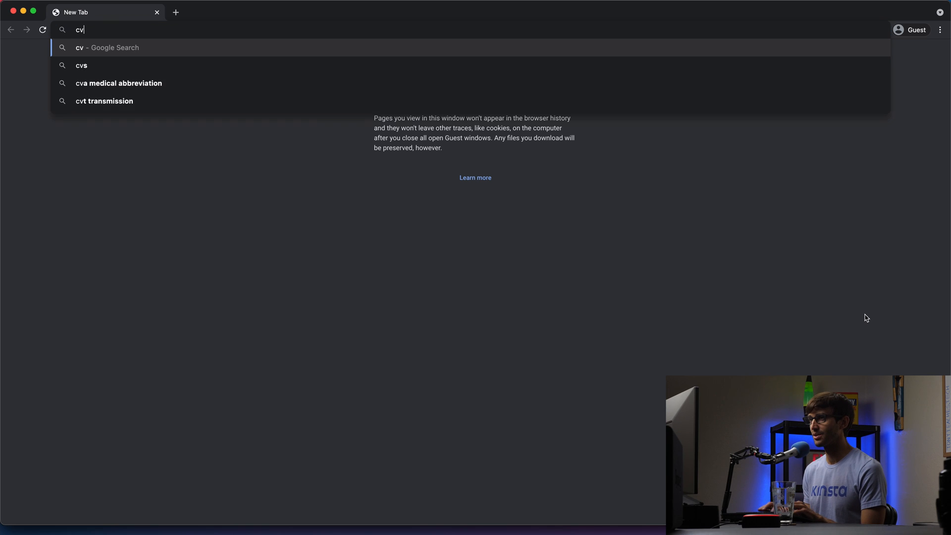
text(cereal.guru)
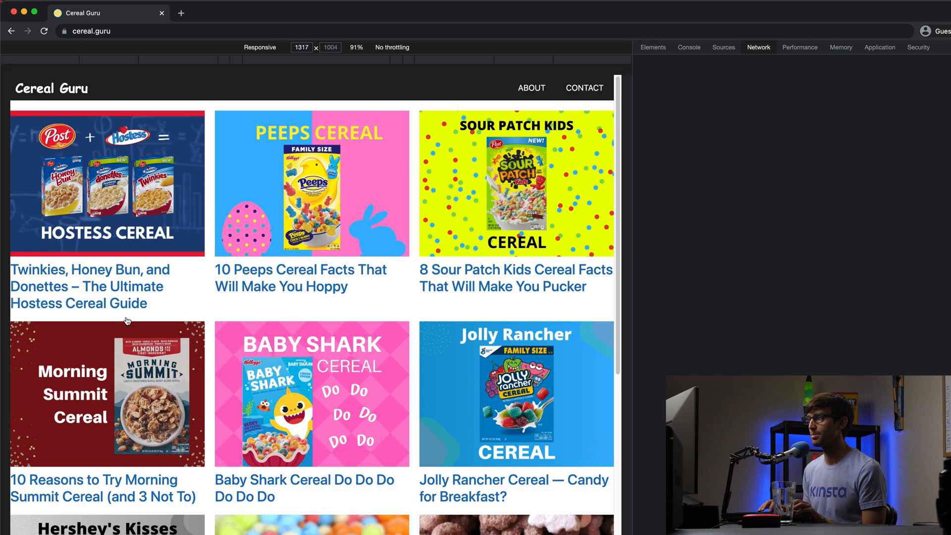
click(758, 48)
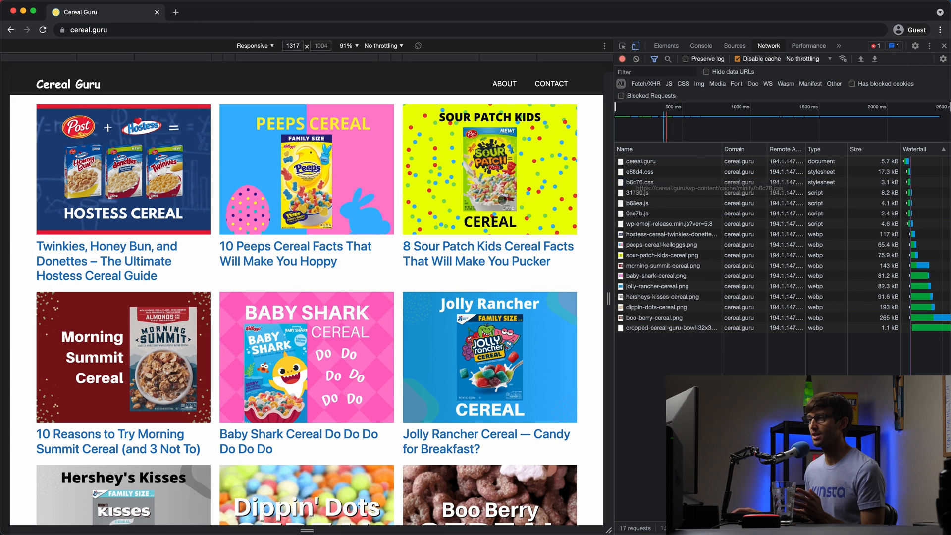
Open the Twinkies, Honey Bun, and Donettes post and scroll through it to confirm ads load
click(105, 261)
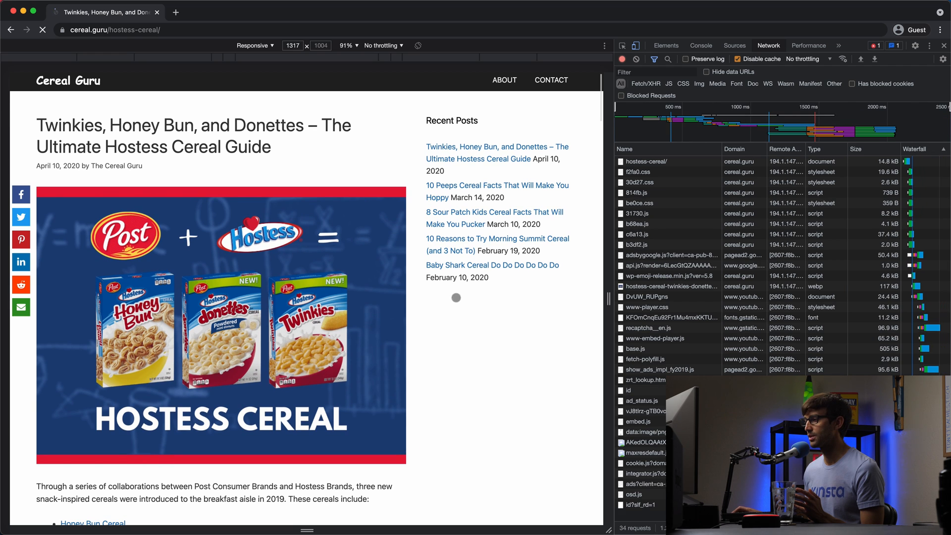
scroll(down, 3)
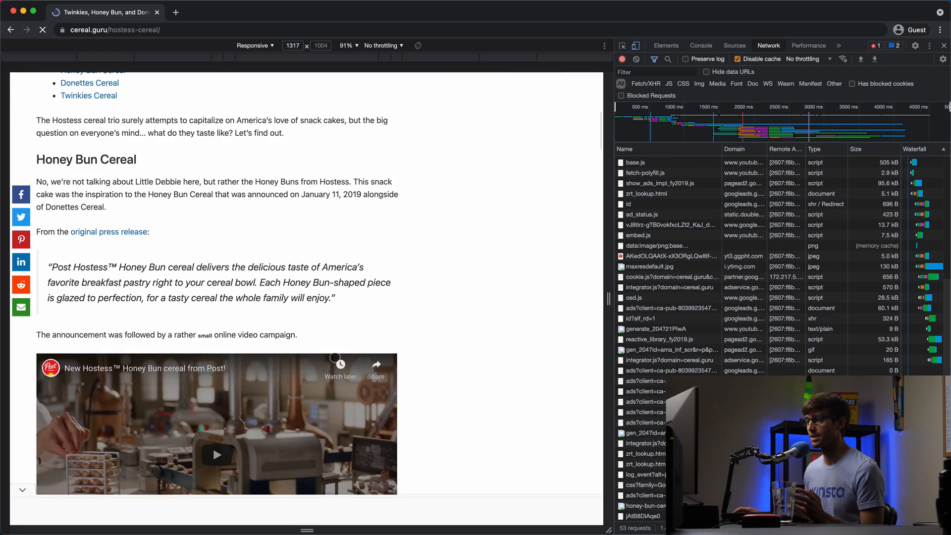
scroll(down, 3)
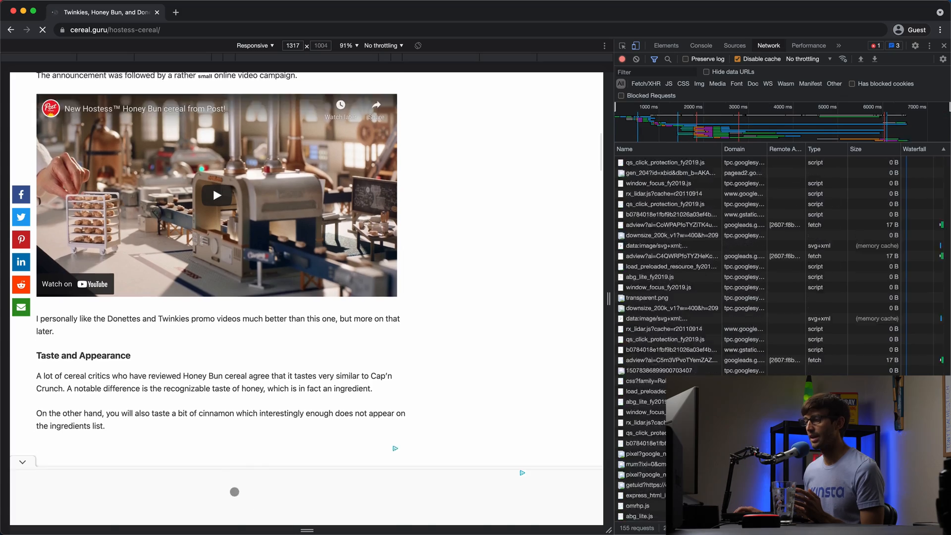
scroll(down, 3)
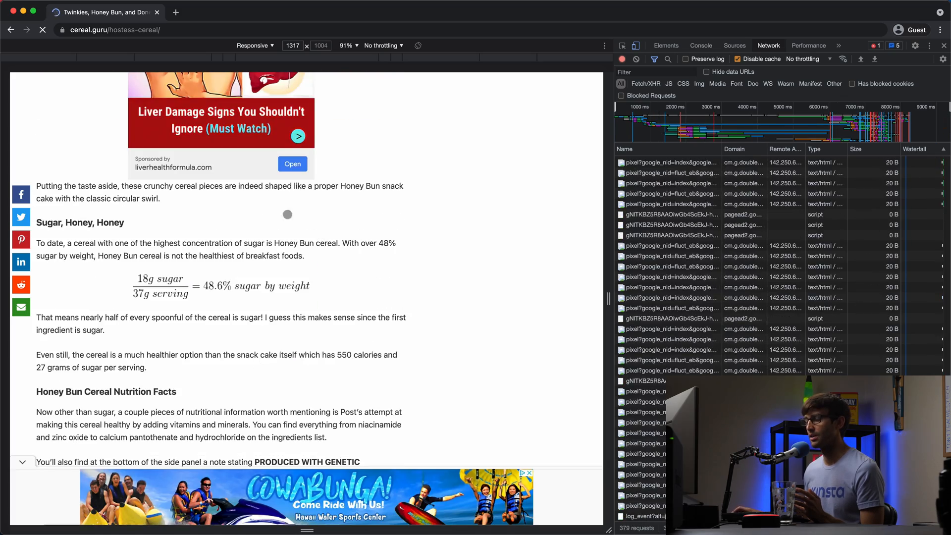
scroll(down, 3)
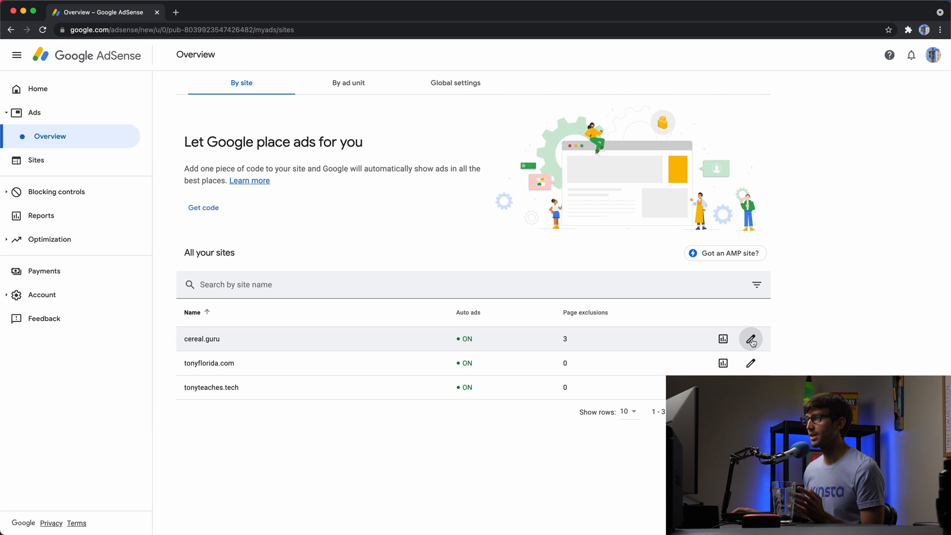
Remove the about-page exclusion from cereal.guru's AdSense page exclusions and apply the changes
click(751, 339)
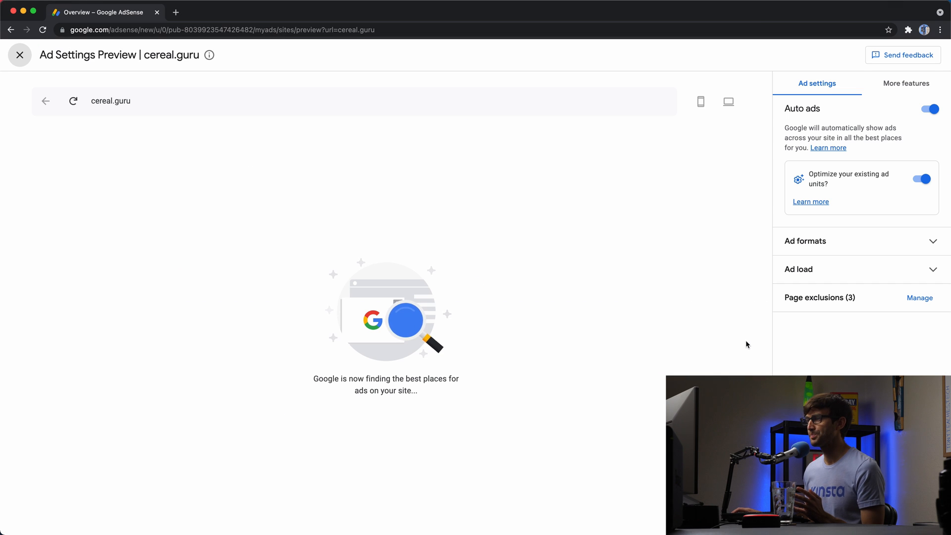
click(918, 297)
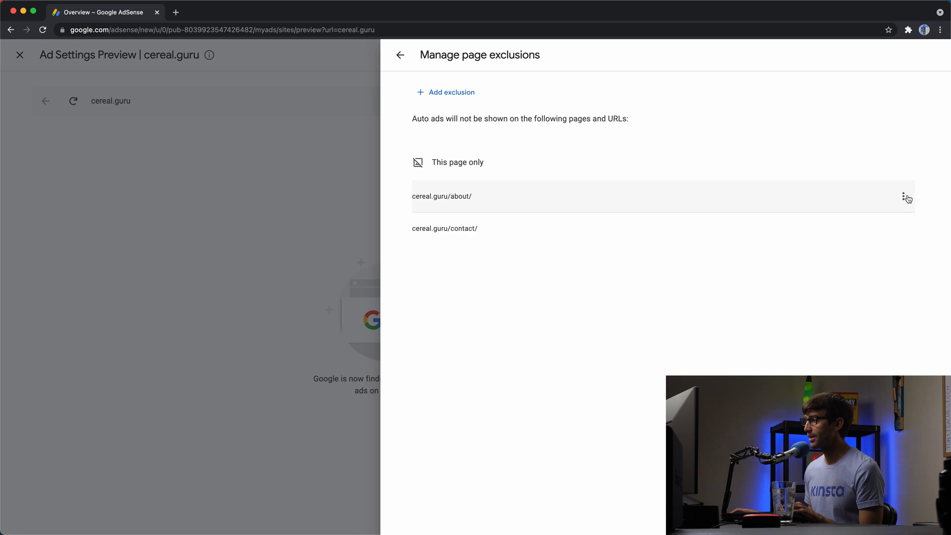
click(904, 196)
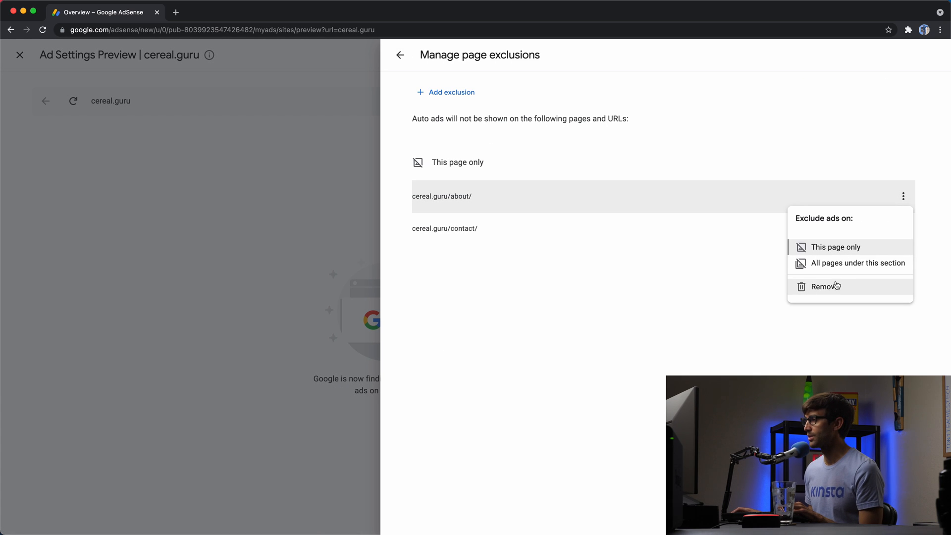
click(824, 286)
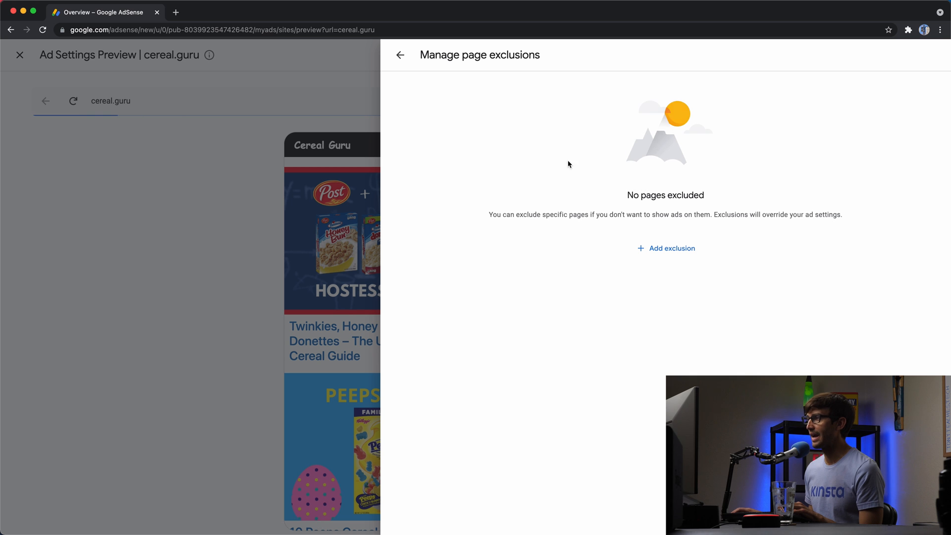
click(400, 54)
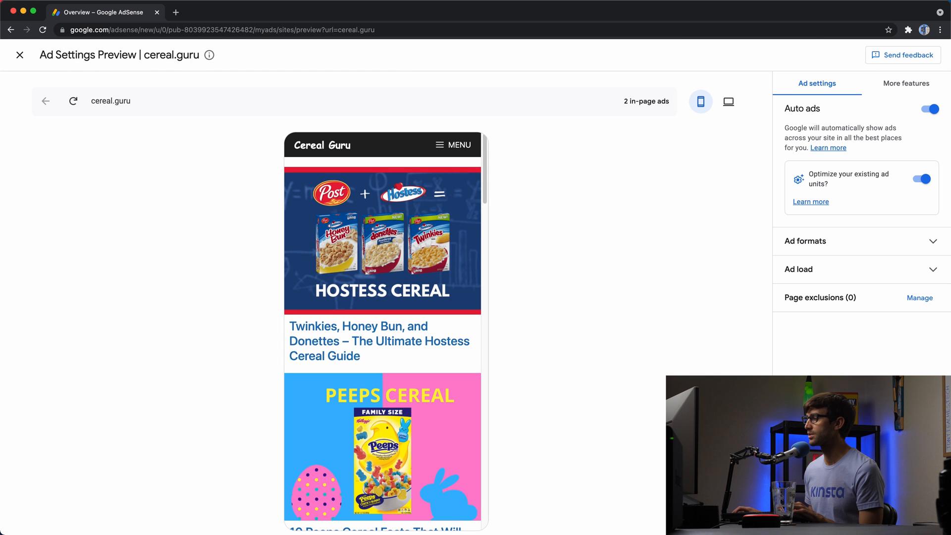
click(20, 55)
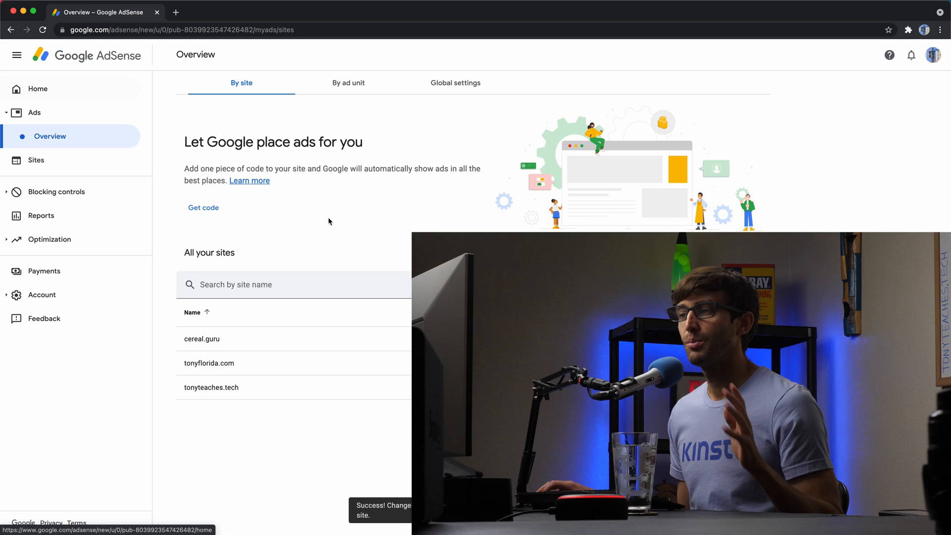